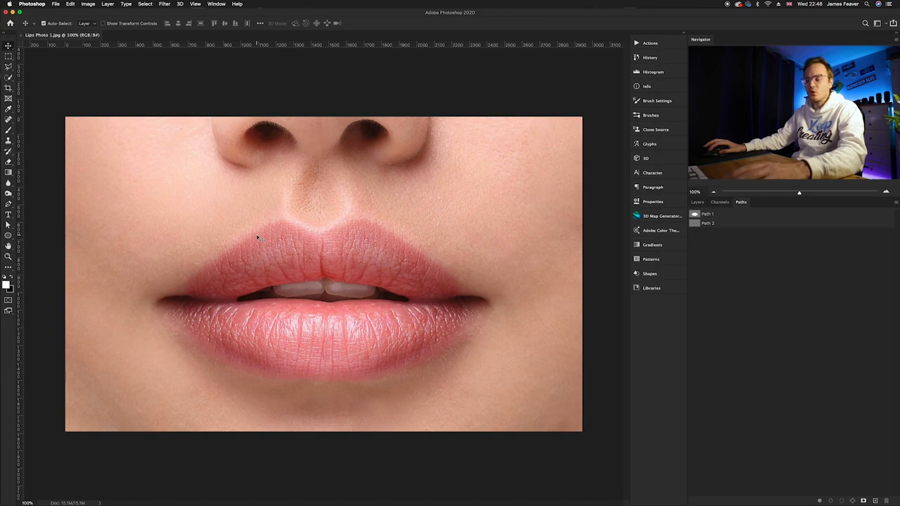
Load the saved Path 1 lip outline as a selection
left_click(697, 203)
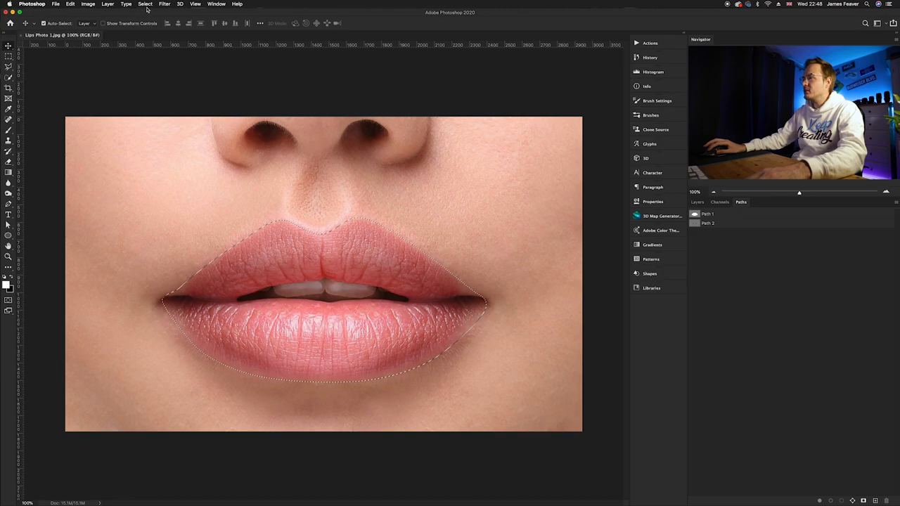
Apply a small pixel feather to the lip selection via Select > Modify > Feather
left_click(145, 4)
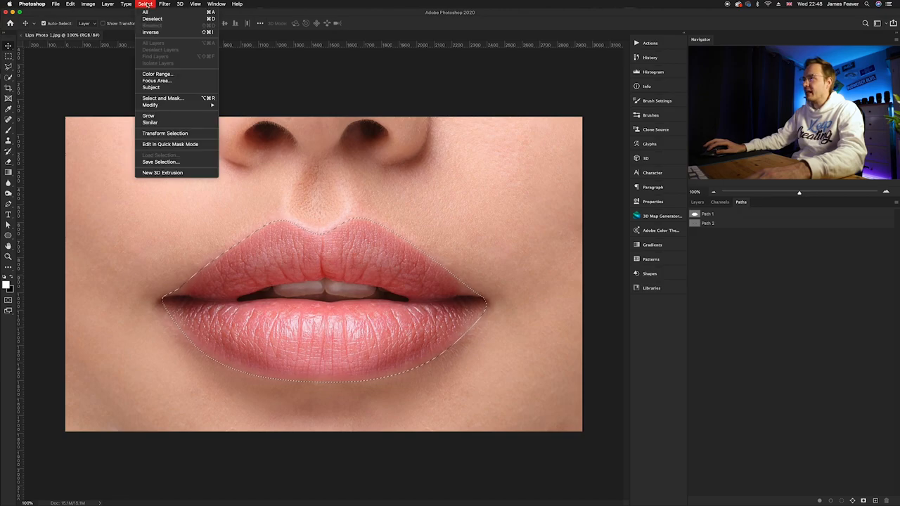
mouse_move(150, 105)
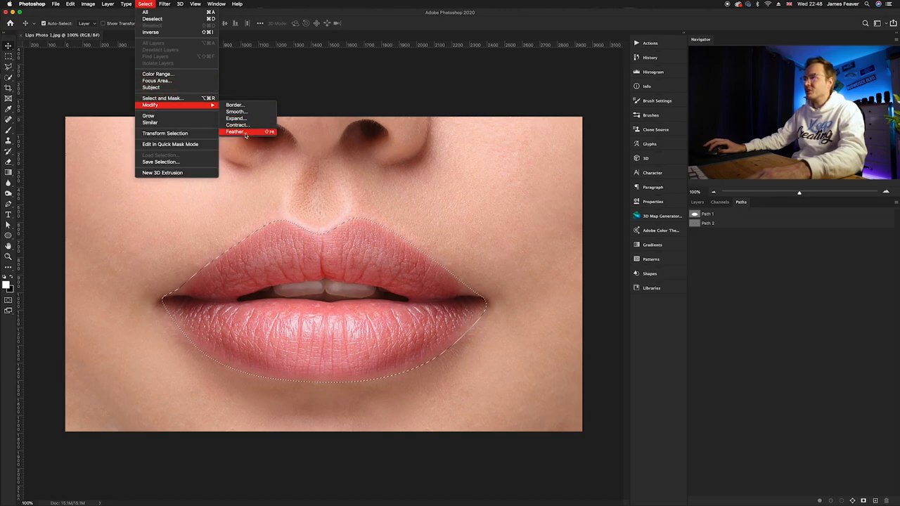
left_click(236, 132)
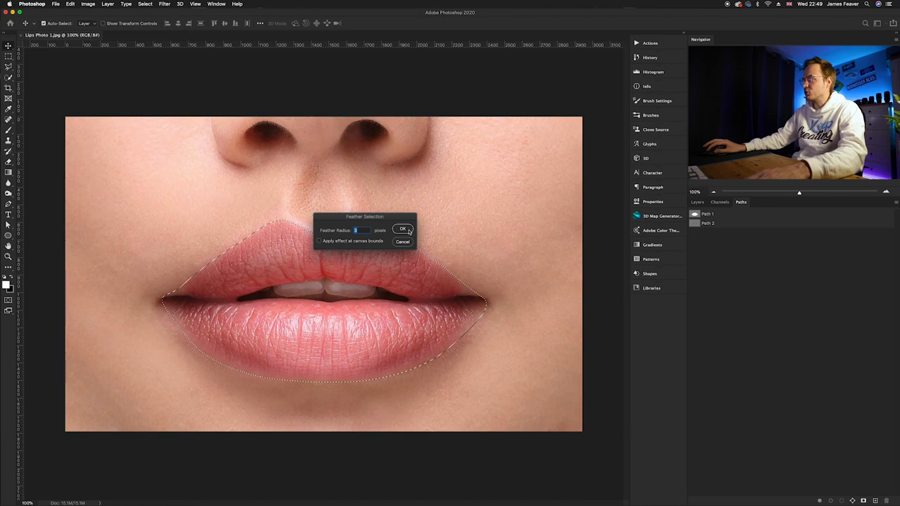
left_click(402, 228)
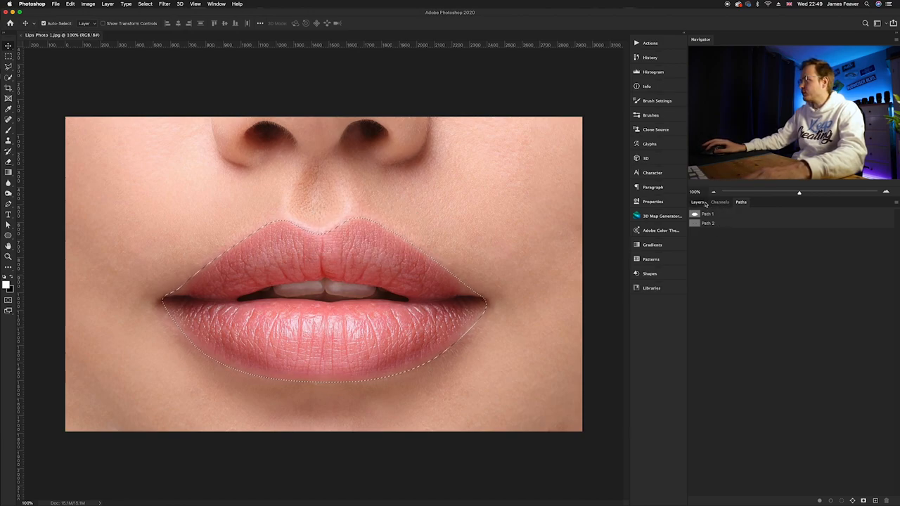
Add a red Solid Color fill layer masked to the selected lips
left_click(696, 203)
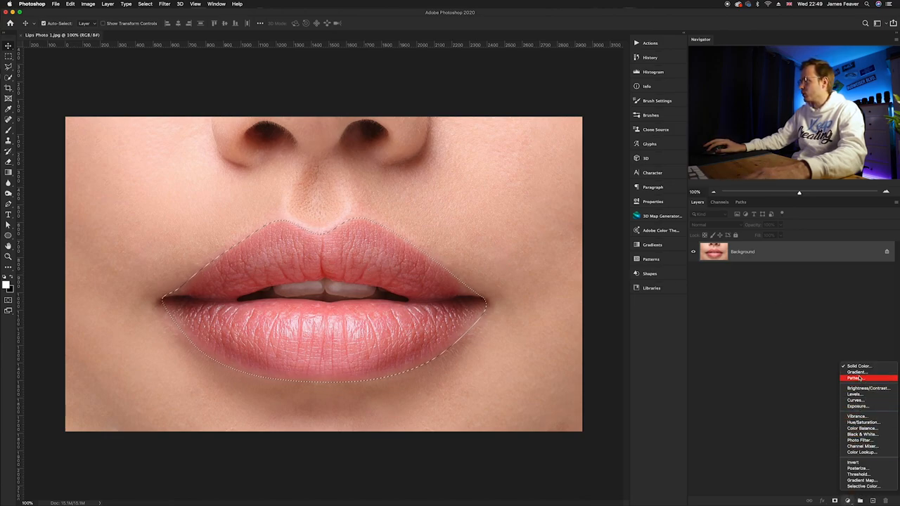
left_click(858, 365)
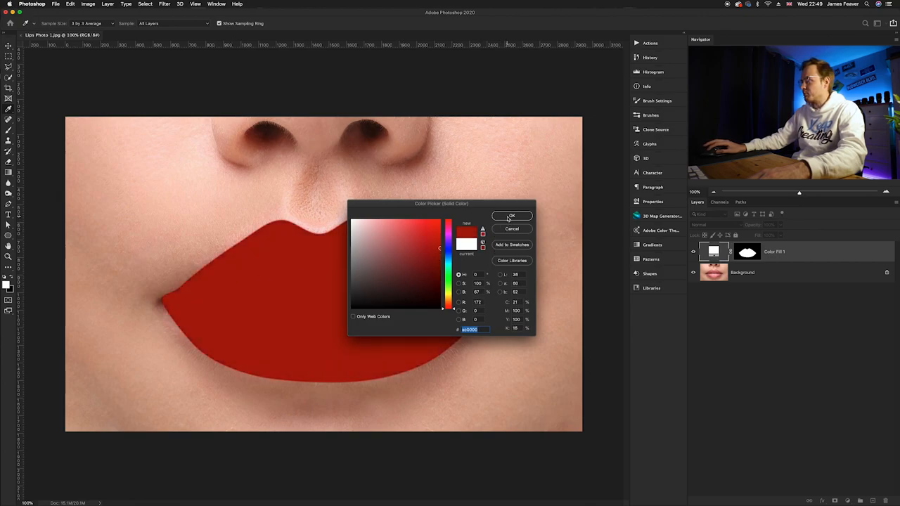
left_click(511, 215)
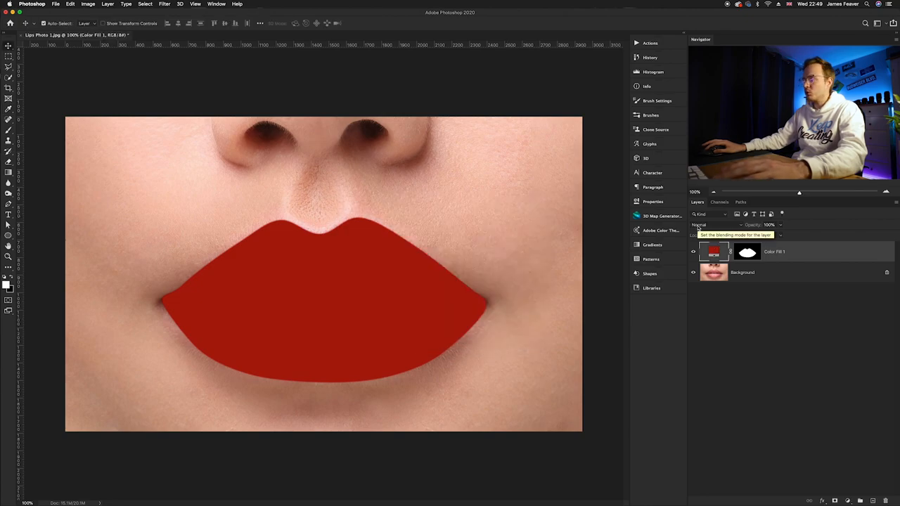
Set the red fill layer's blend mode to Multiply
left_click(709, 224)
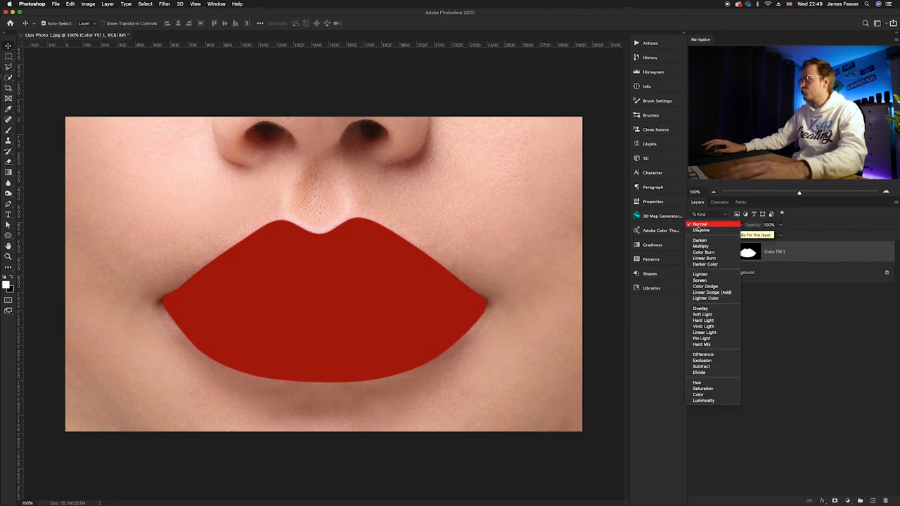
left_click(700, 246)
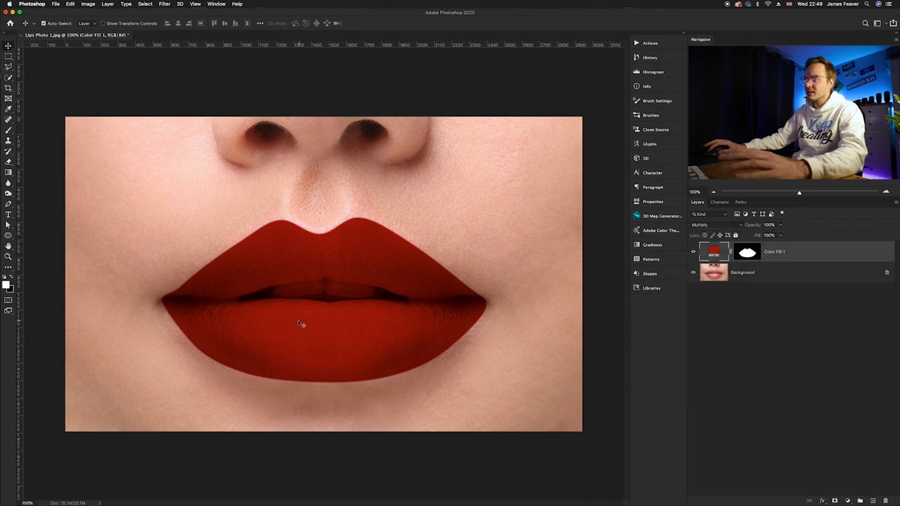
mouse_move(469, 321)
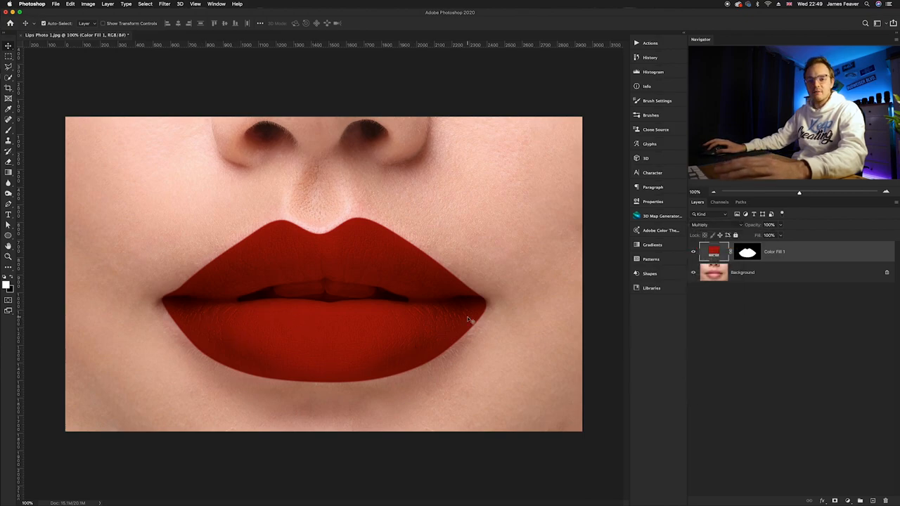
mouse_move(374, 264)
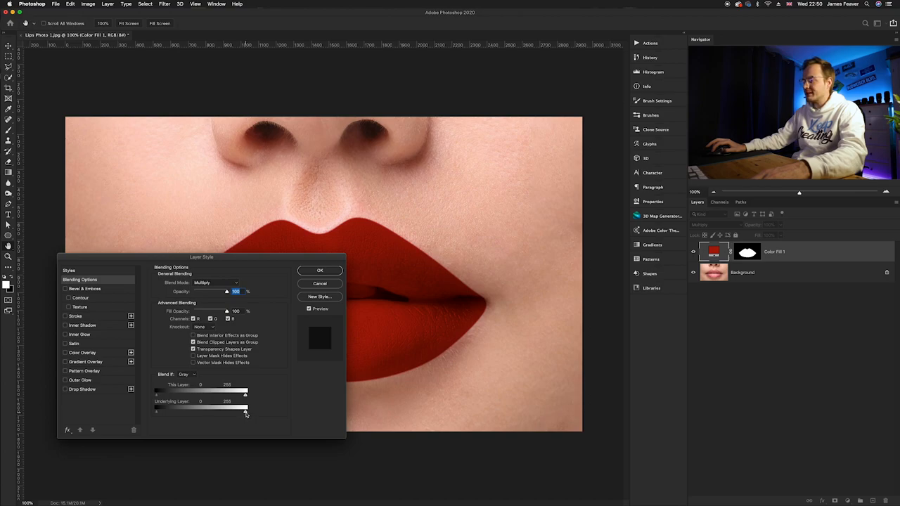
Split and adjust the Underlying Layer white Blend If slider to reveal lip highlights
left_click_drag(245, 413, 225, 413)
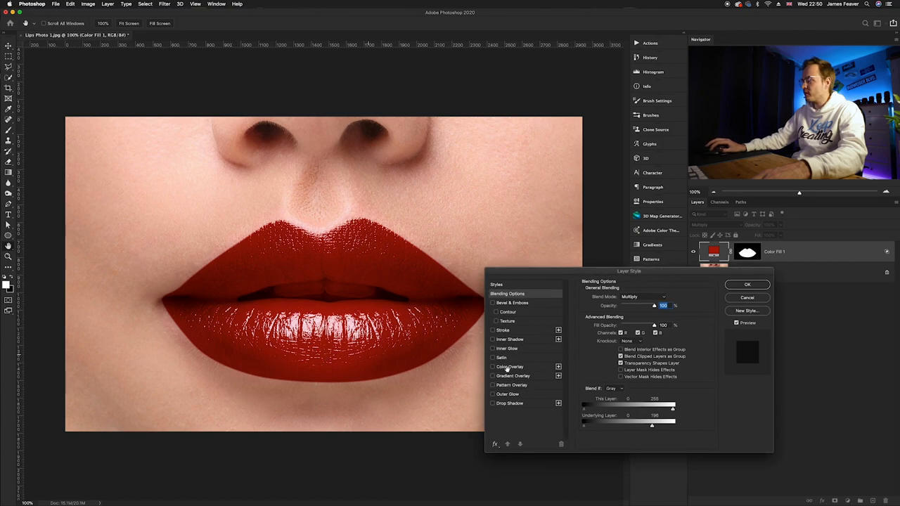
left_click_drag(672, 421, 651, 420)
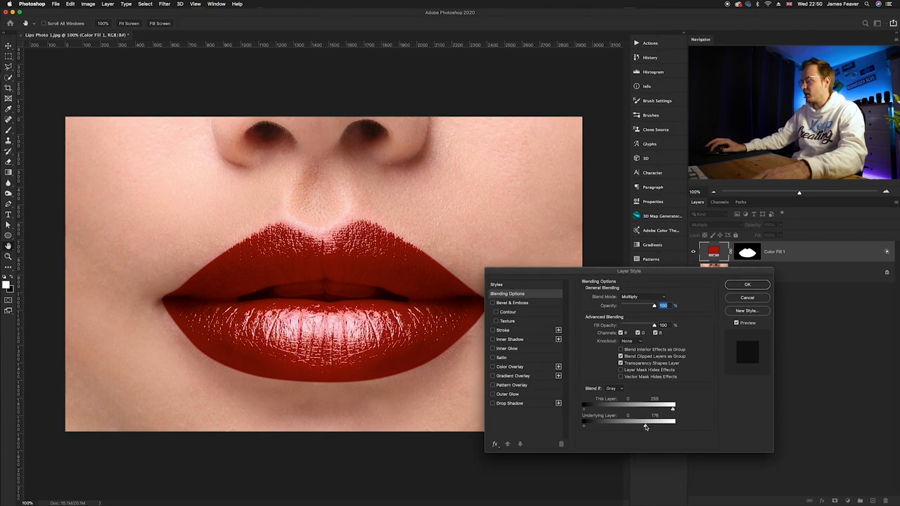
left_click_drag(647, 420, 644, 420)
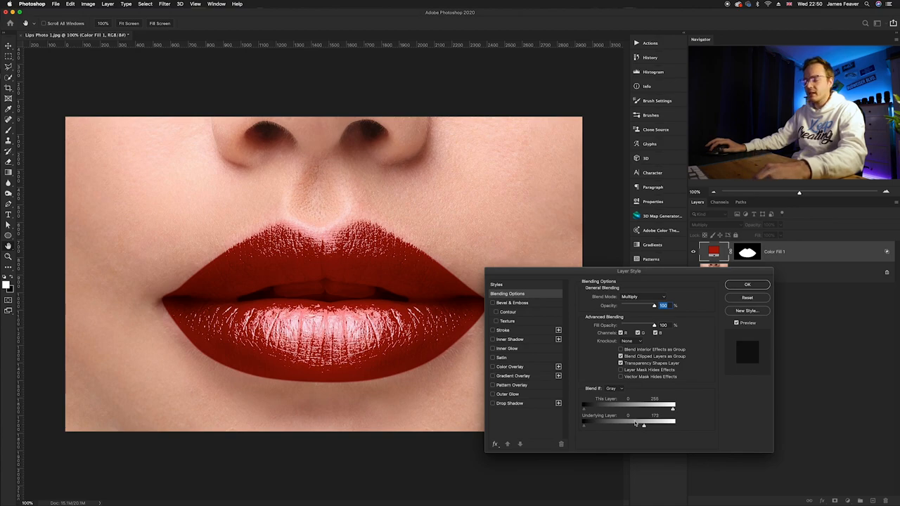
left_click_drag(644, 425, 641, 425)
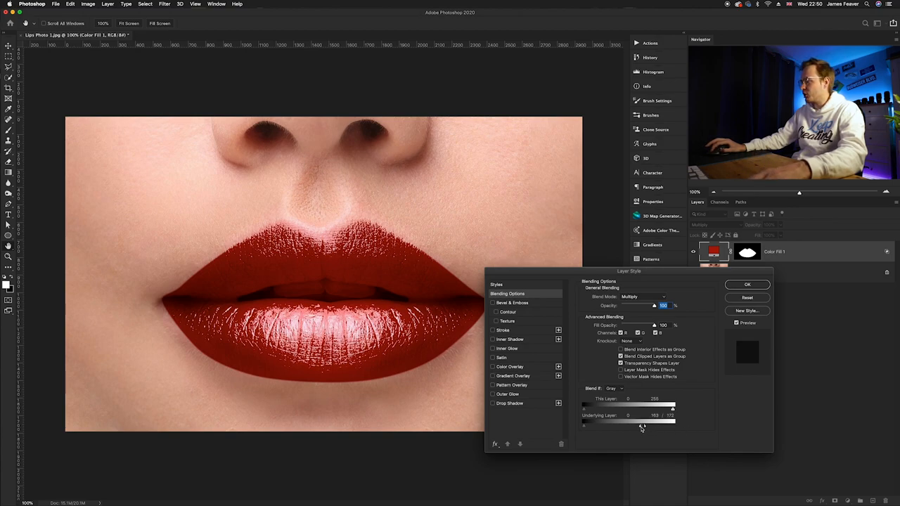
left_click_drag(640, 421, 643, 421)
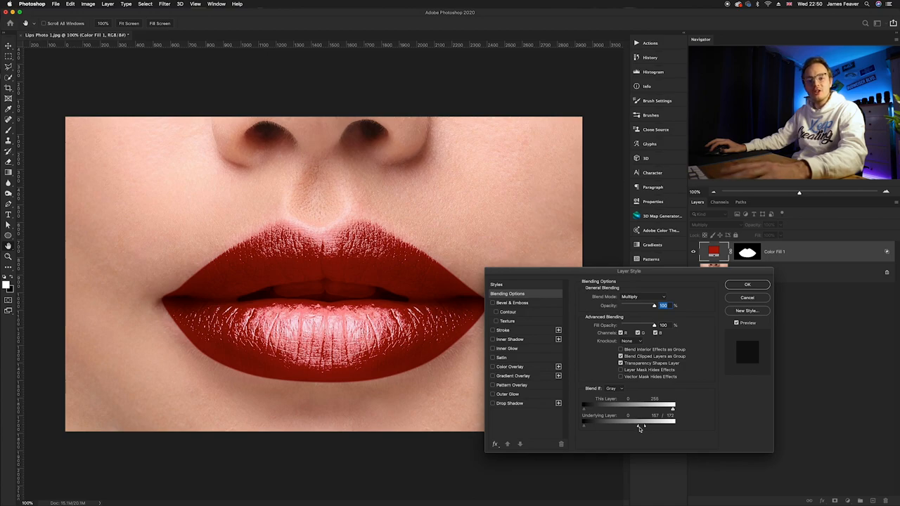
left_click_drag(641, 422, 637, 422)
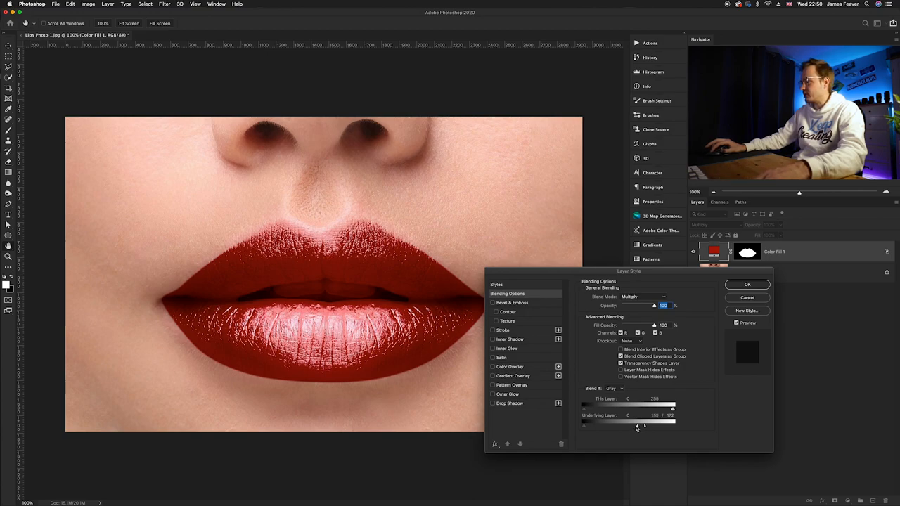
left_click_drag(644, 425, 611, 425)
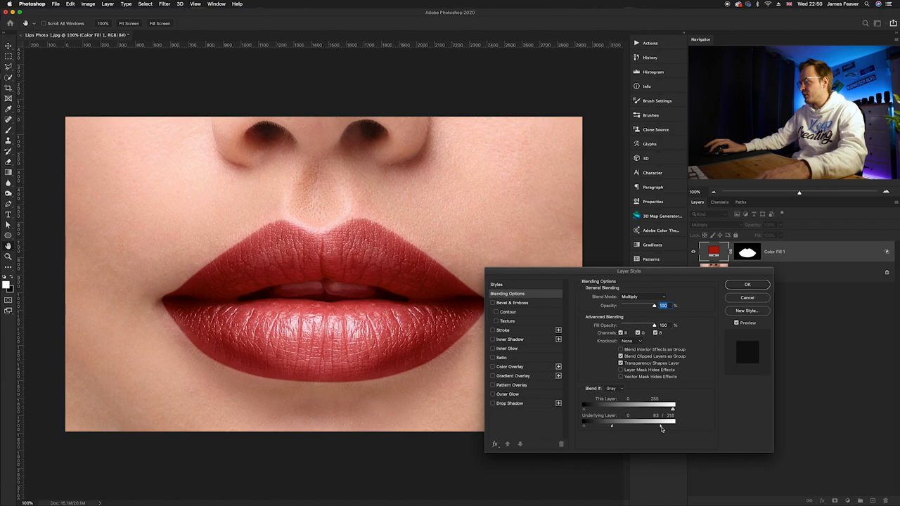